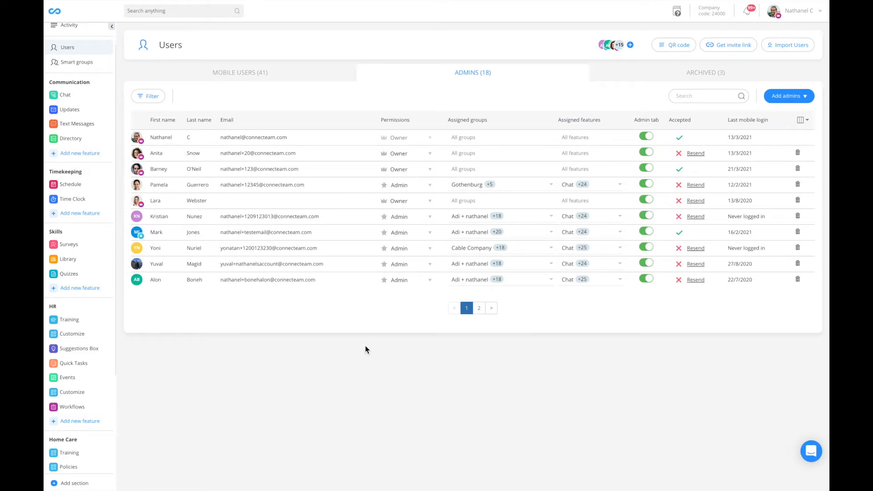
mouse_move(199, 152)
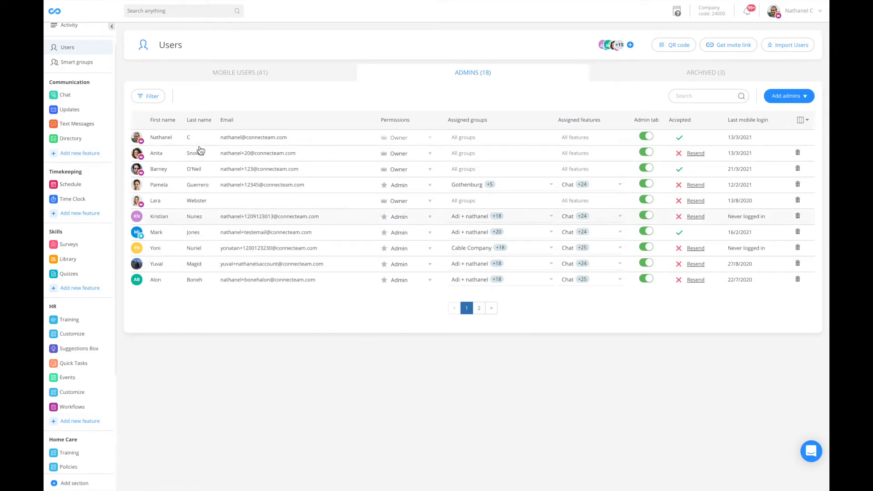
mouse_move(76, 50)
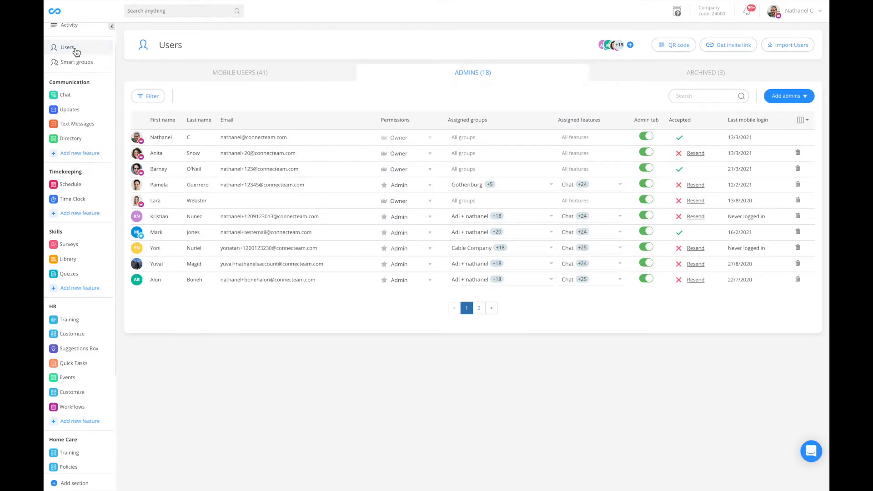
mouse_move(496, 73)
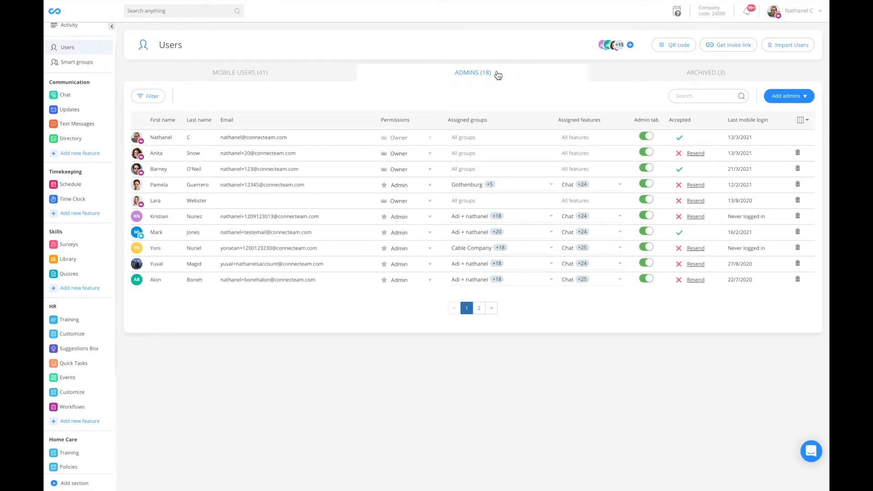
mouse_move(419, 128)
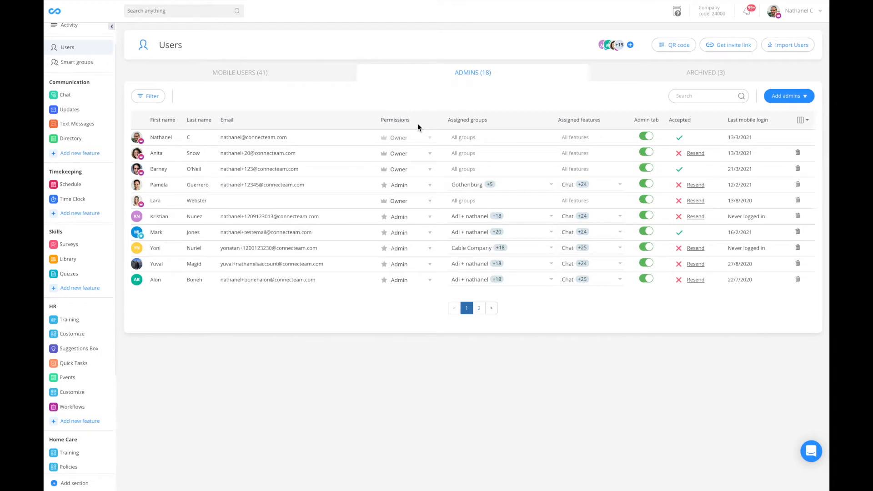
Step: Review owner permission levels, then go to Workflows and select Sales Sheet
click(407, 153)
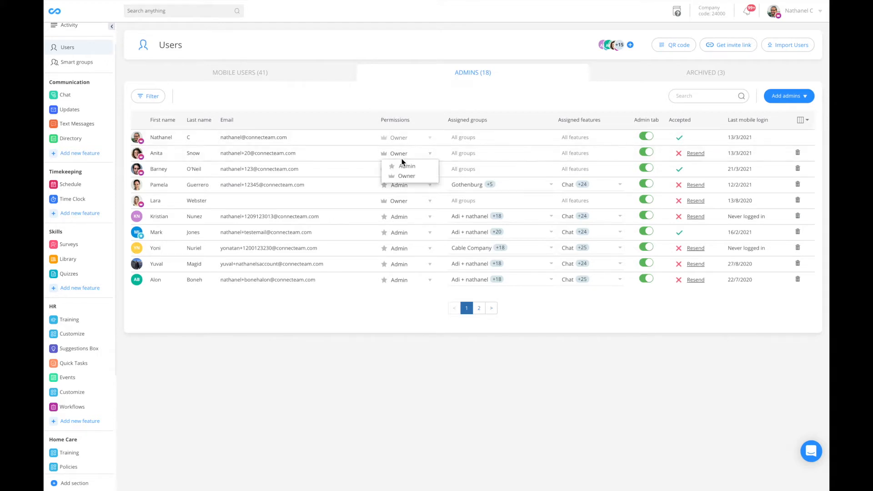
mouse_move(406, 166)
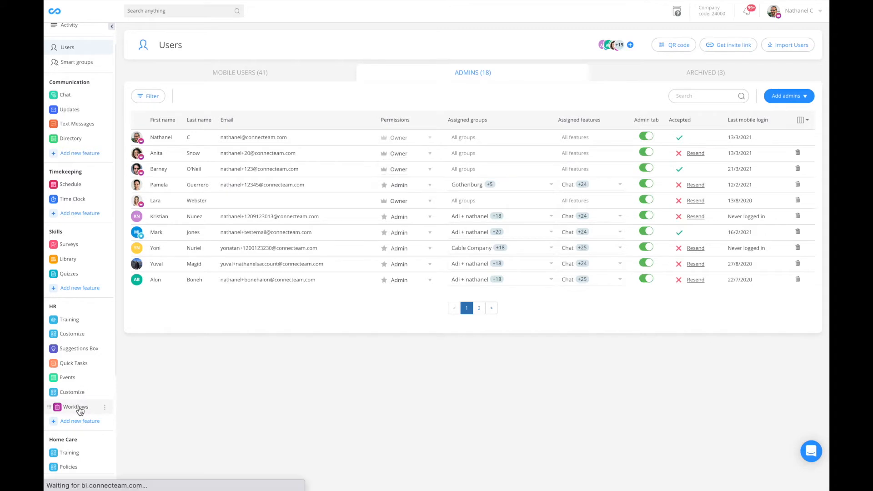
click(76, 407)
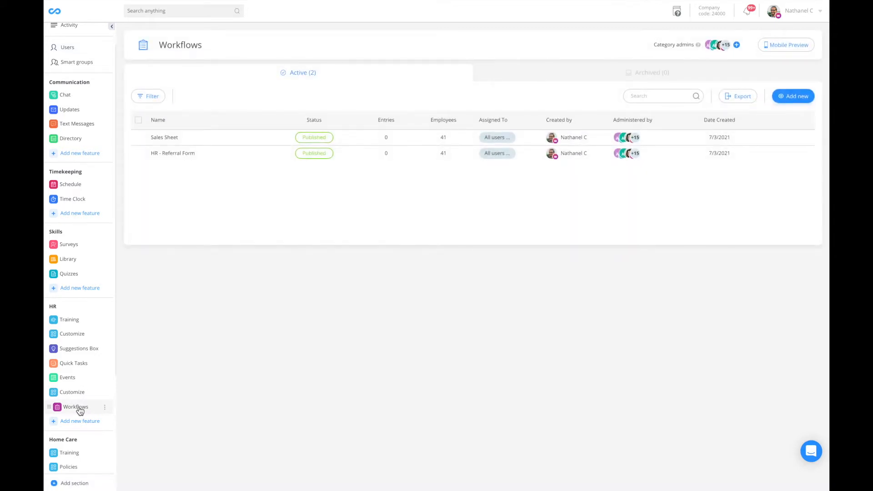
mouse_move(183, 137)
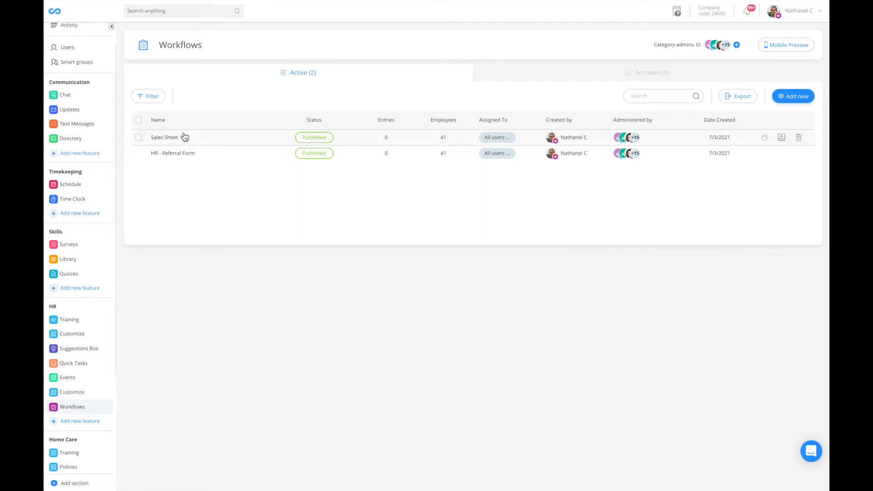
mouse_move(187, 156)
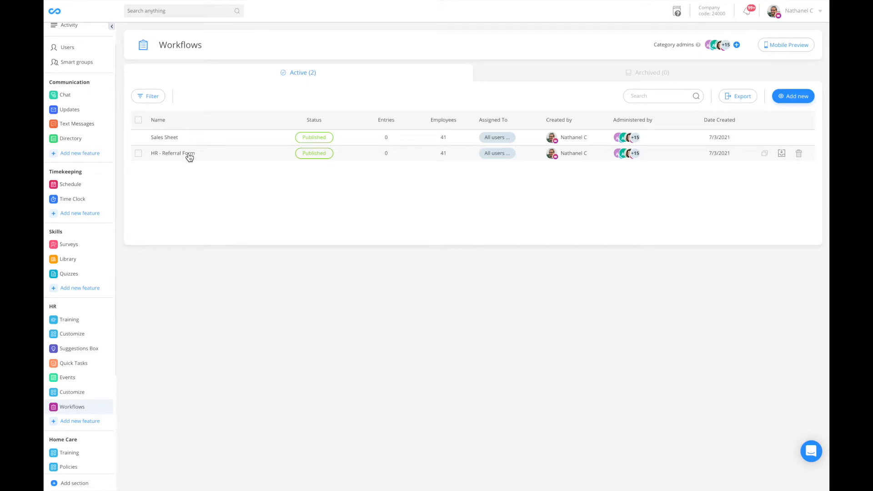
mouse_move(187, 138)
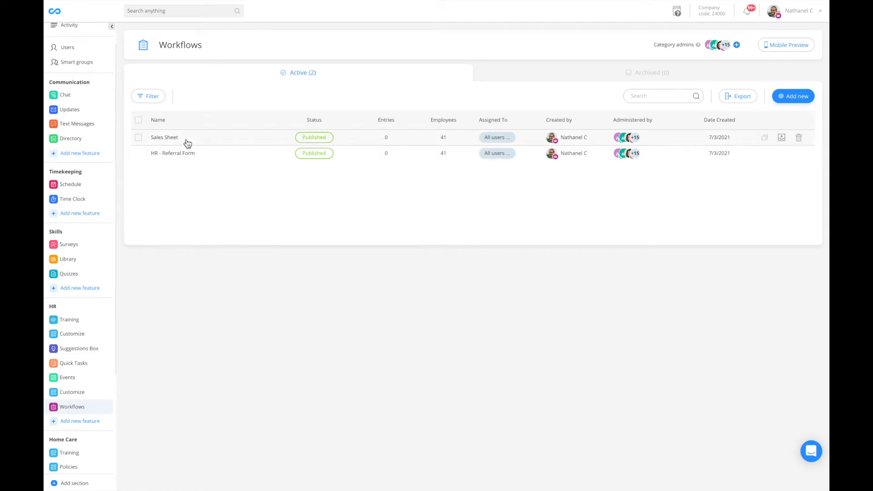
click(164, 137)
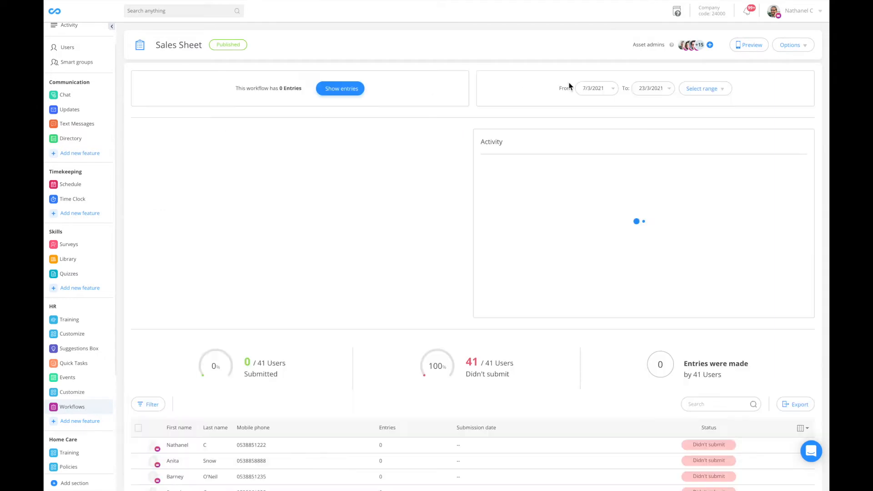
Step: Turn off auto-adding all admins and remove an admin from Sales Sheet's asset admins
click(699, 45)
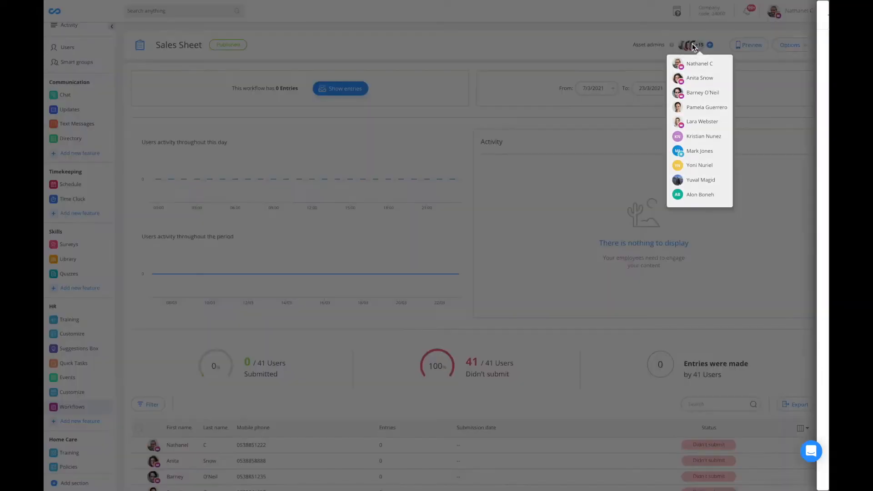
click(693, 44)
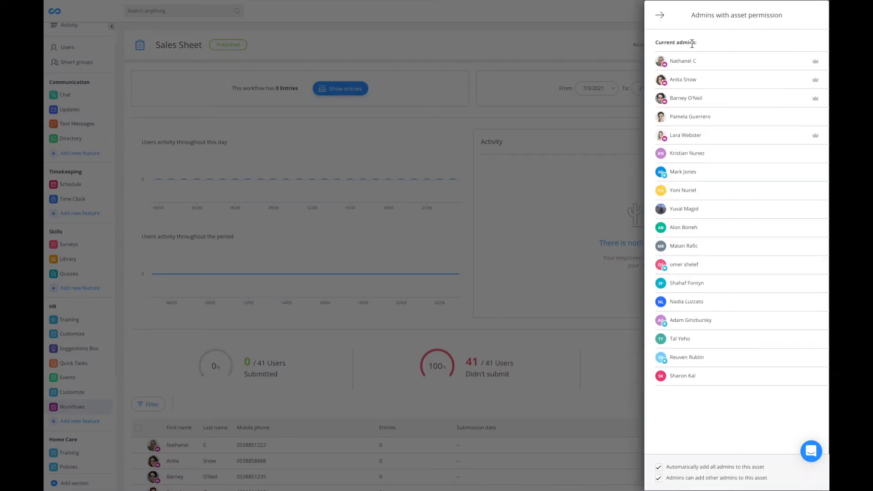
mouse_move(682, 455)
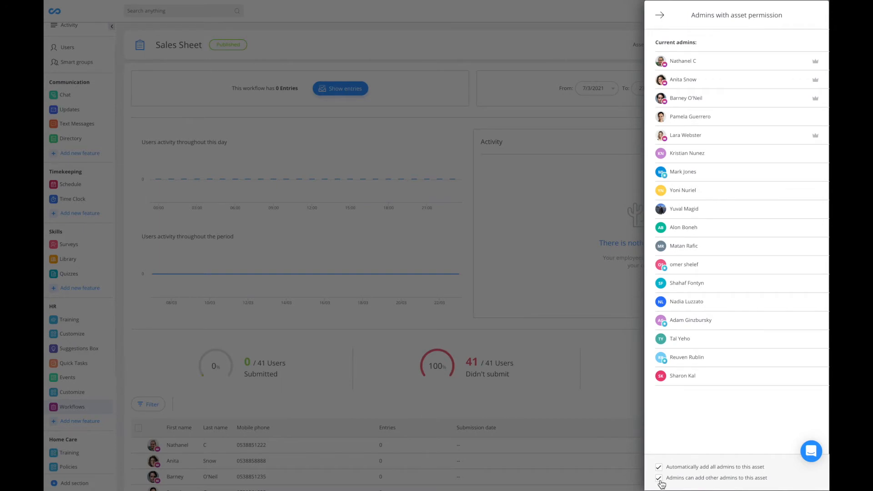
click(658, 470)
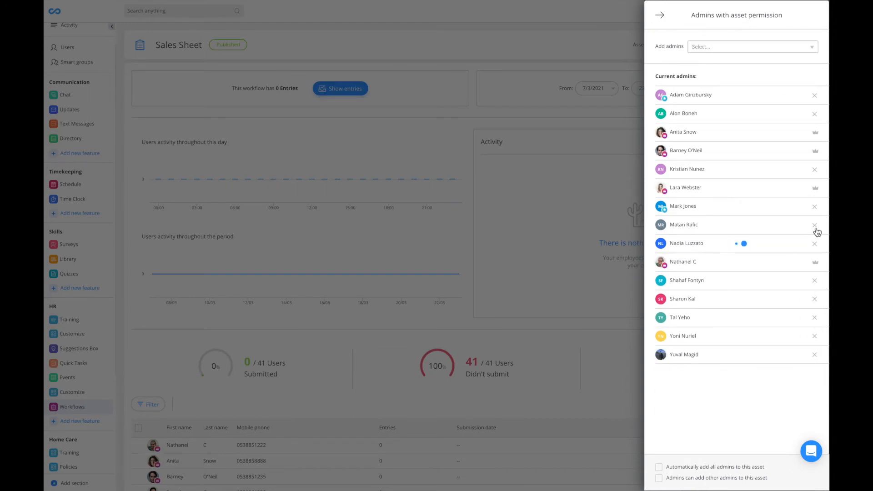
click(815, 225)
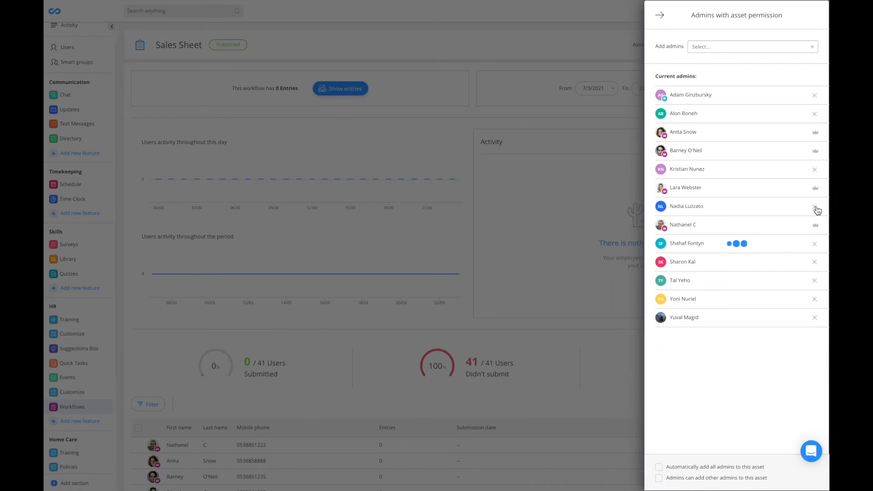
mouse_move(395, 173)
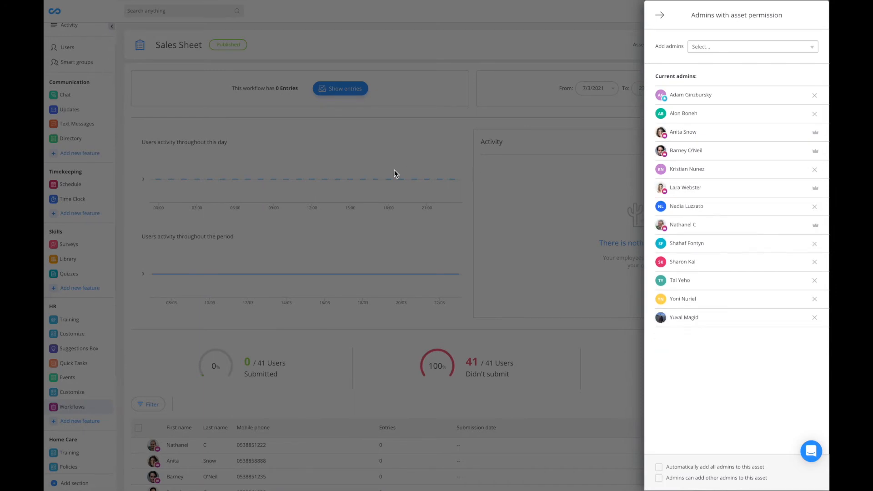
click(75, 407)
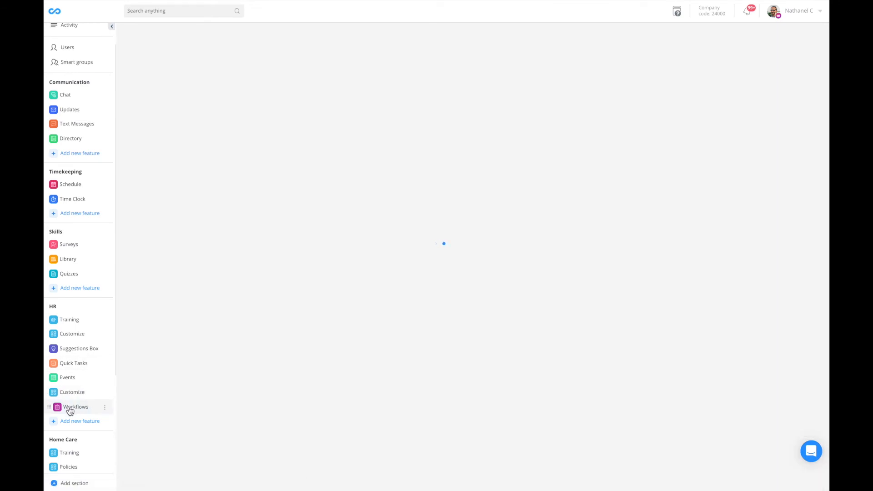
Step: From Workflows, enter HR - Referral Form and view its asset admins list
click(75, 406)
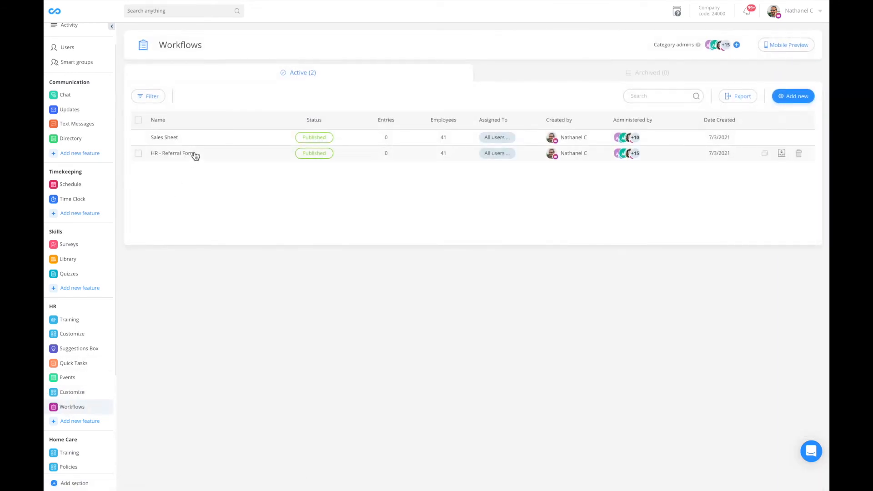
click(173, 153)
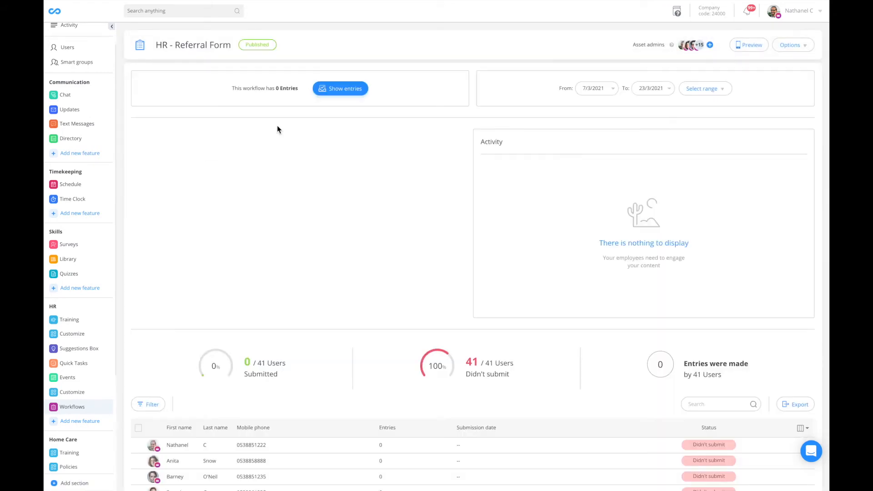
click(691, 44)
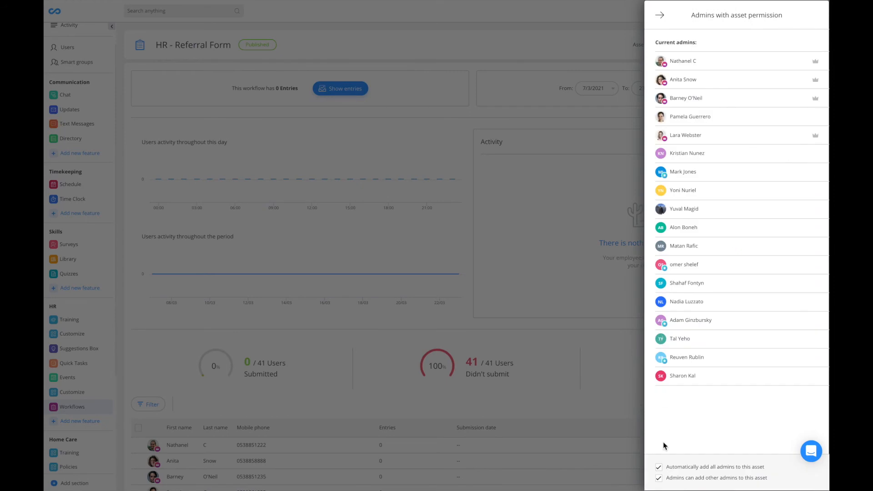
Step: Disable auto-add, remove admins from the form's permissions, check addable admins, and close
click(658, 466)
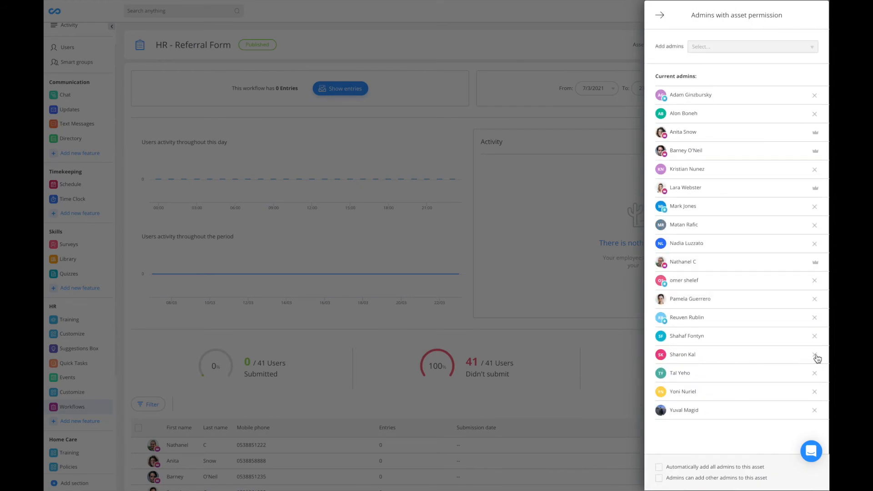
click(814, 353)
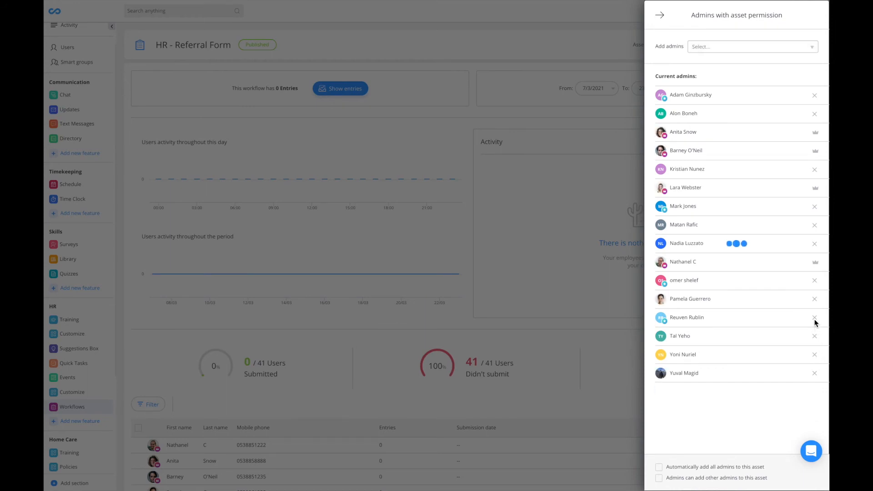
click(814, 317)
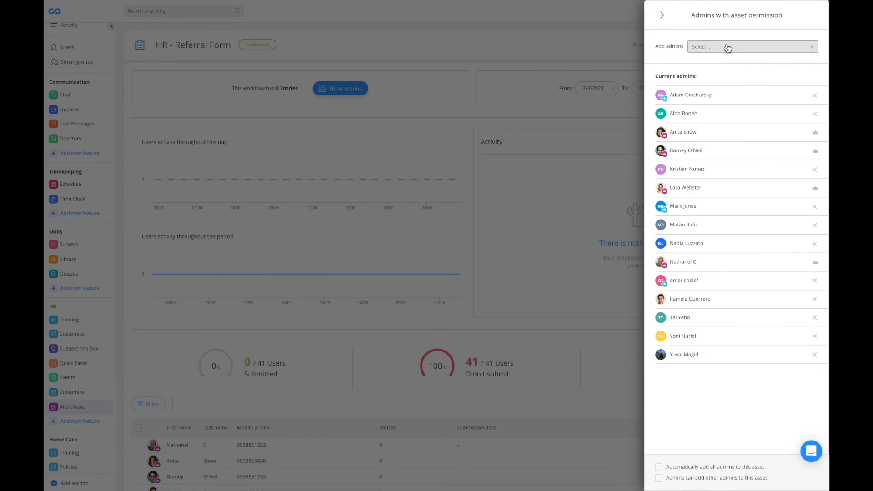
click(751, 46)
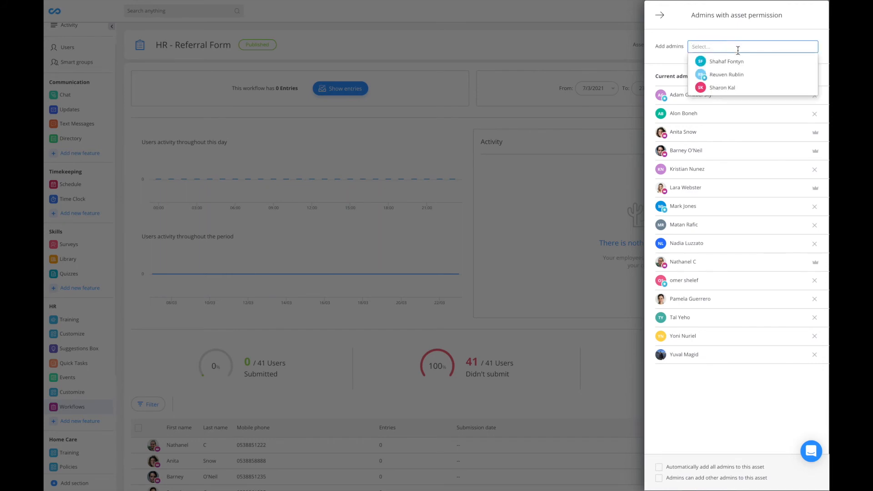
mouse_move(734, 64)
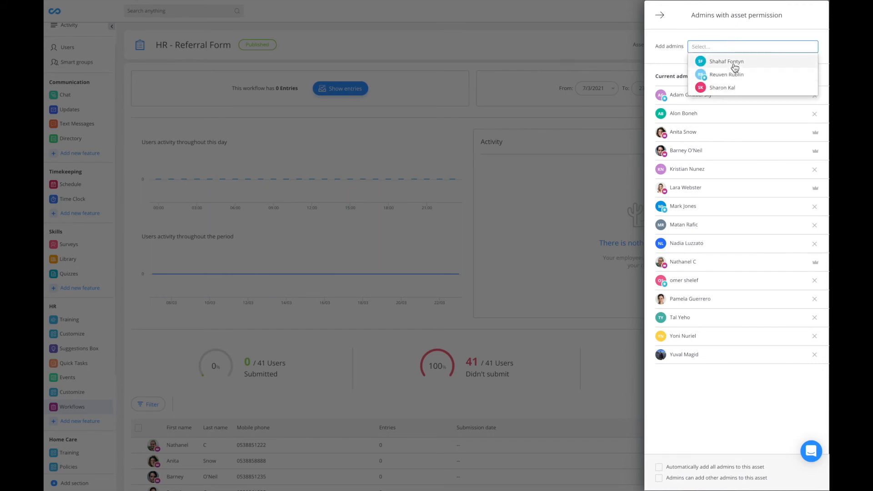
mouse_move(390, 170)
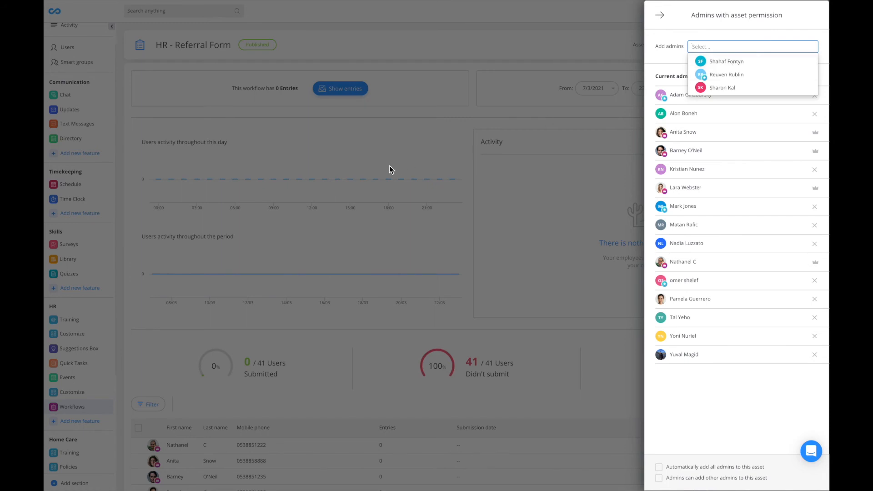
click(660, 16)
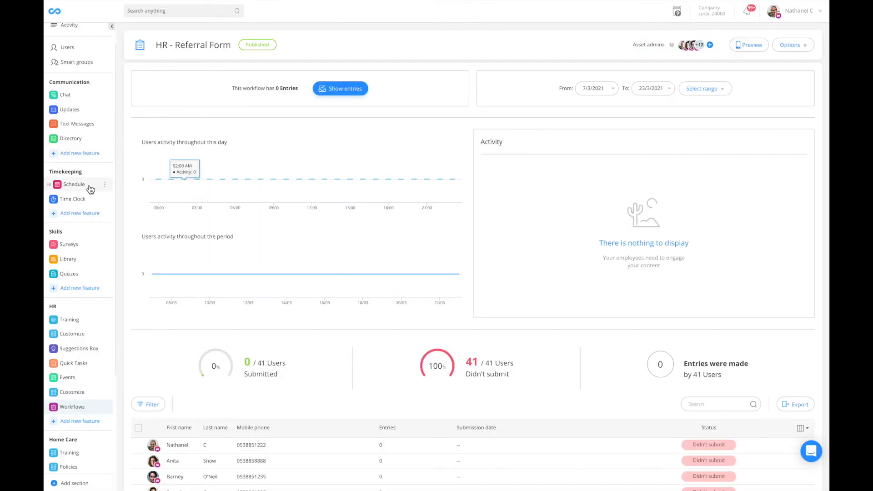
Step: Enter the Job scheduler from Schedule and list its six assigned admins
click(73, 185)
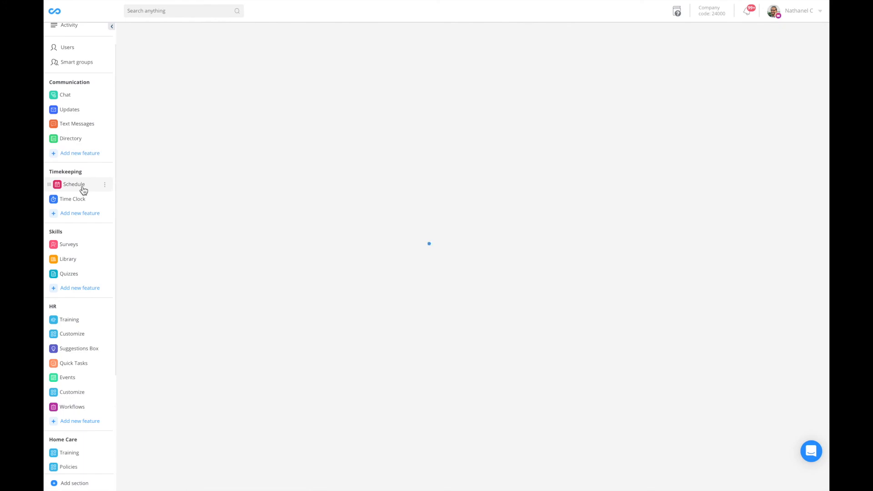
click(74, 185)
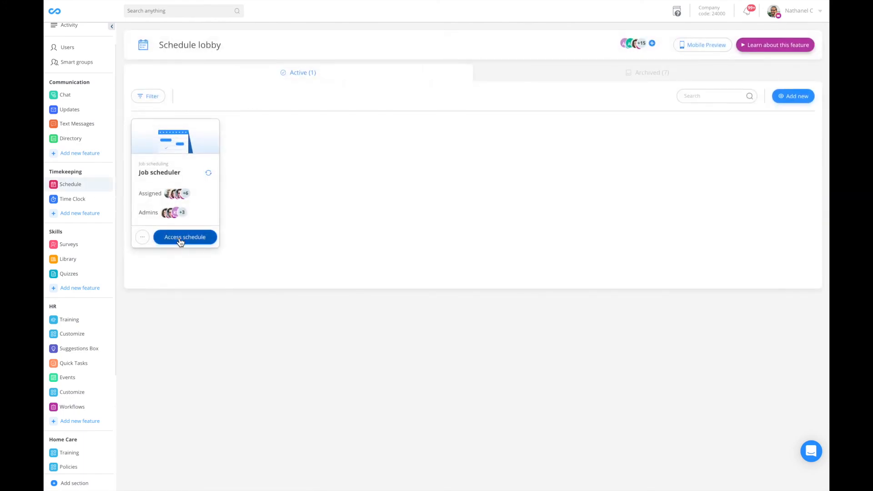
click(184, 237)
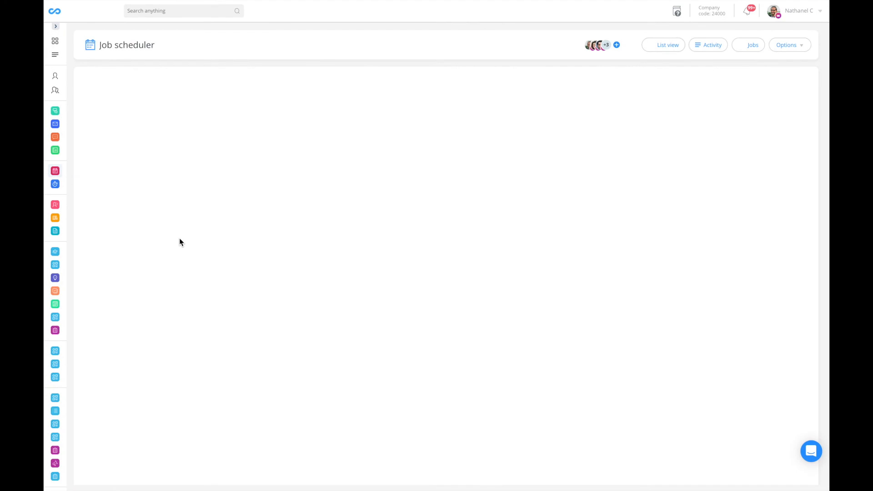
click(600, 45)
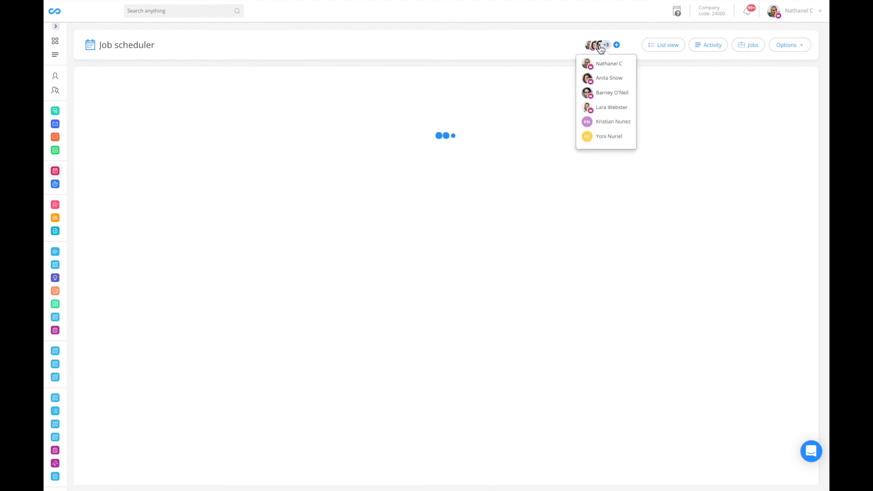